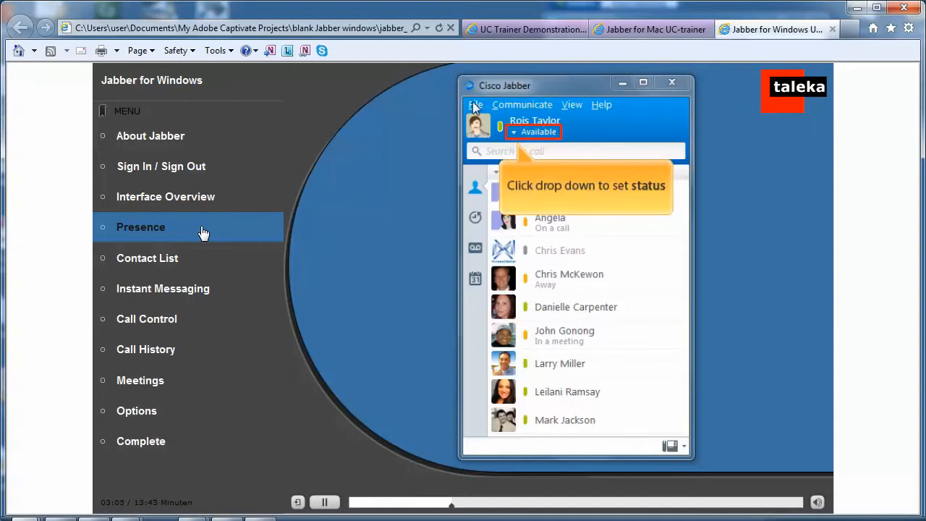
Show the presence status list and start entering a custom status.
left_click(532, 132)
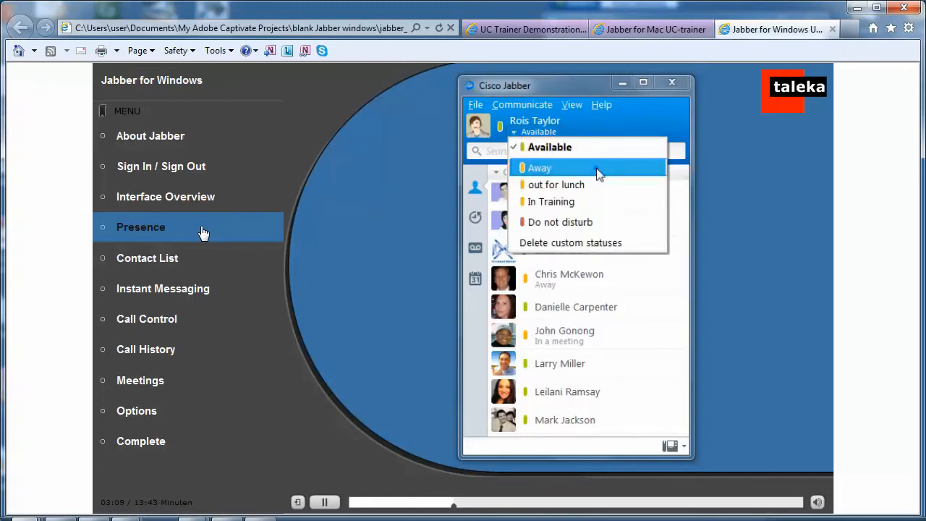
left_click(539, 168)
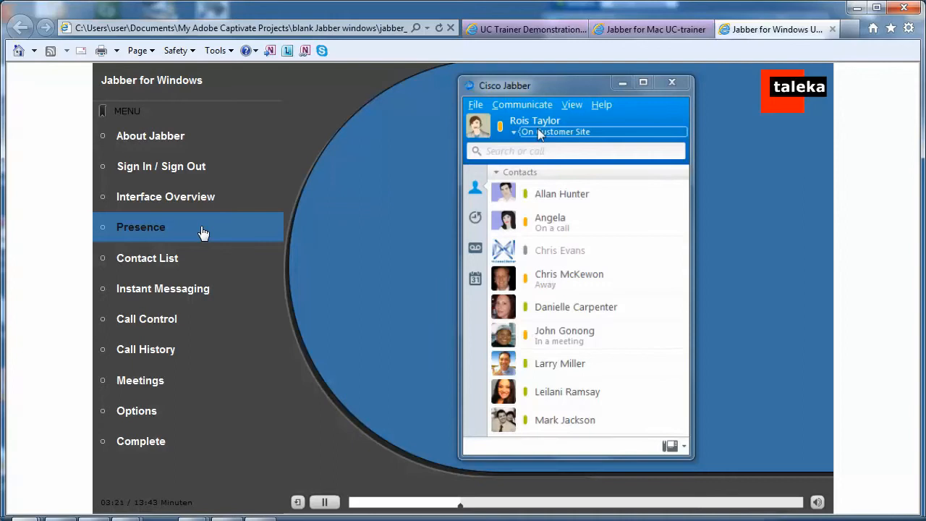
Save the custom presence status 'On Customer Site'.
left_click(555, 132)
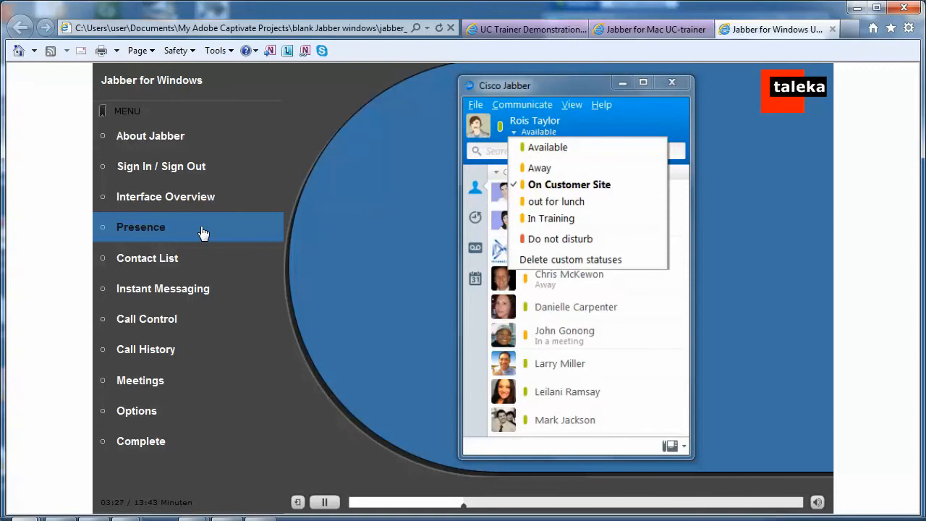
mouse_move(571, 259)
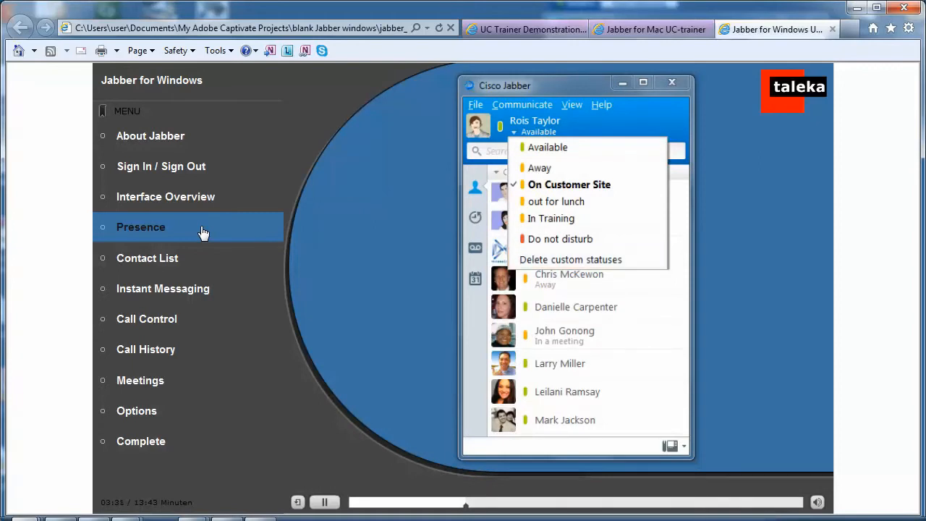
mouse_move(561, 239)
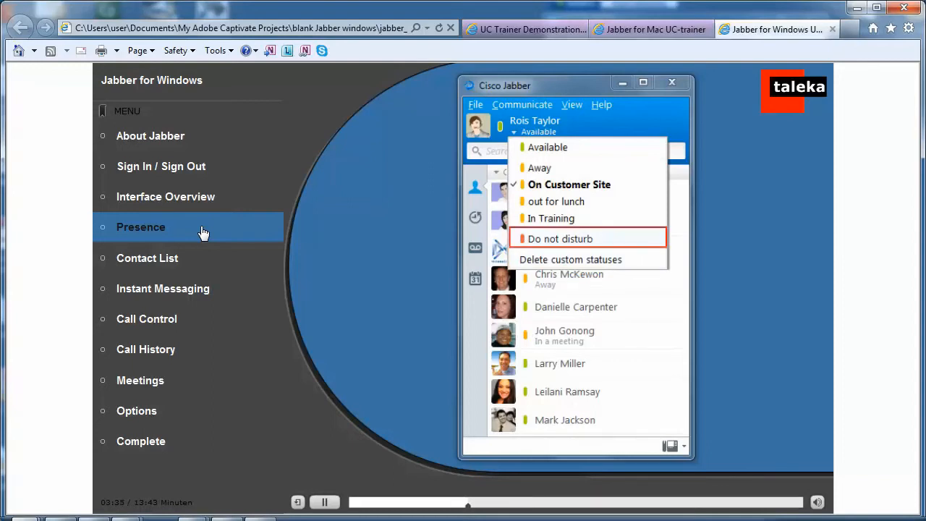
left_click(569, 184)
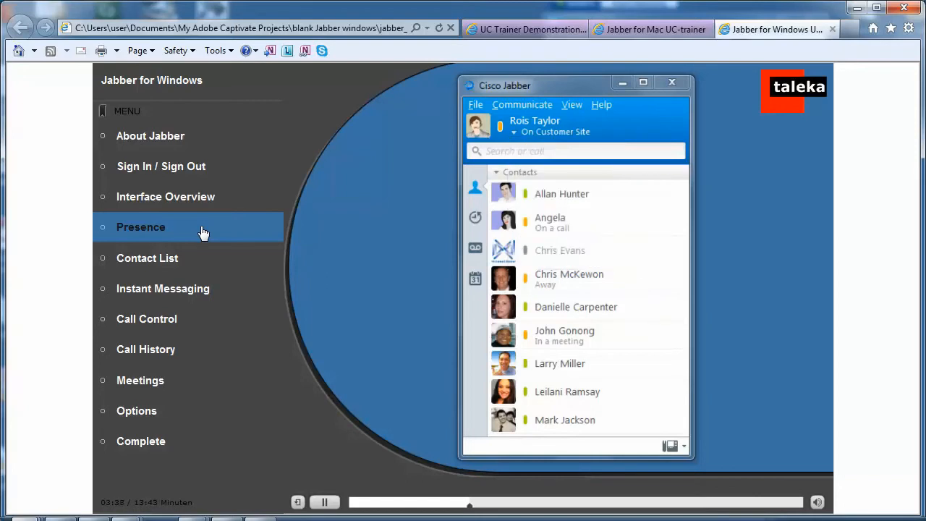